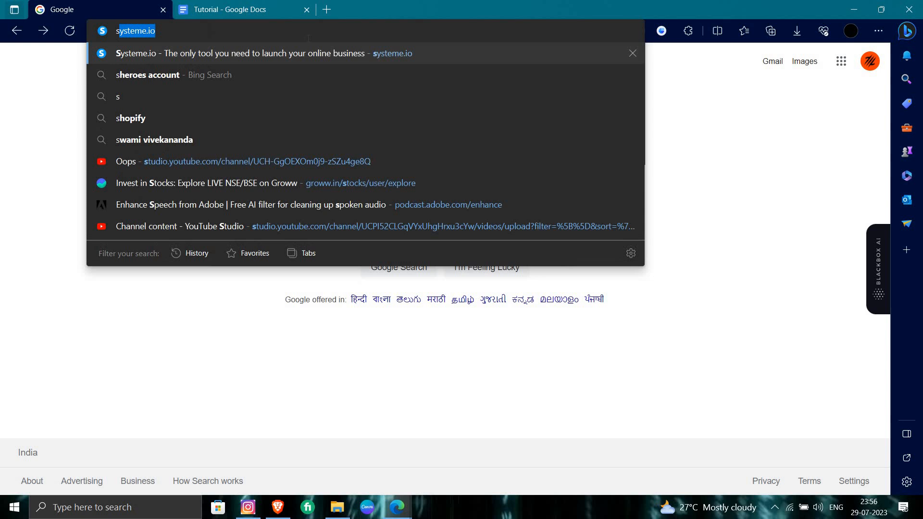
Step: Search Bing for 'successfactors' from the Edge address bar suggestion
text(succe)
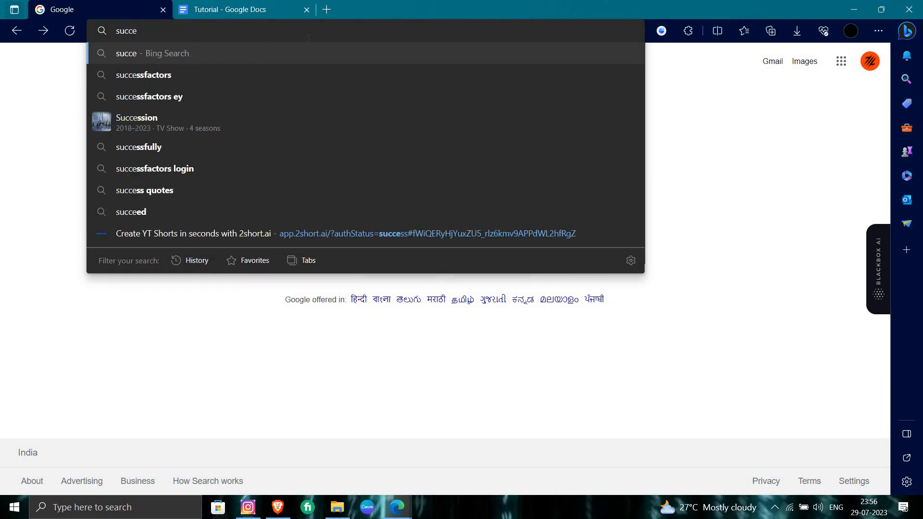
click(143, 75)
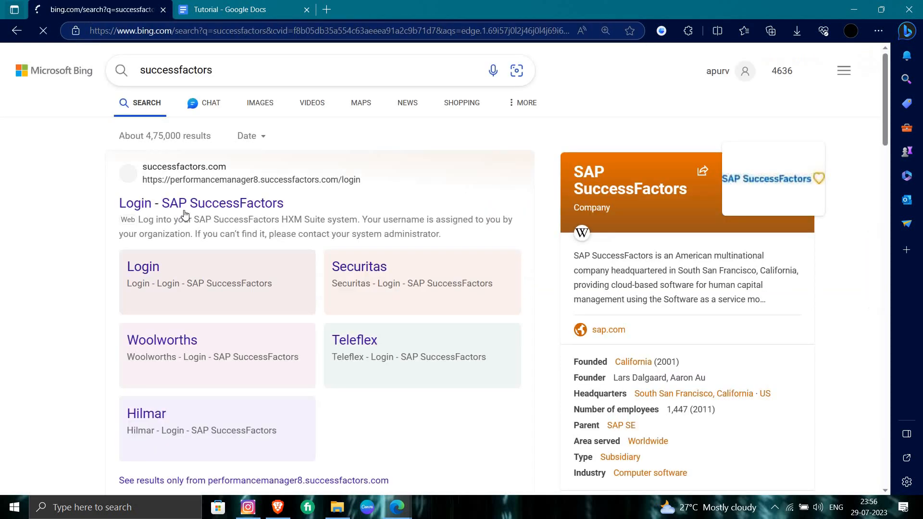
Step: Open the Login - SAP SuccessFactors result and select the Company ID field
click(201, 203)
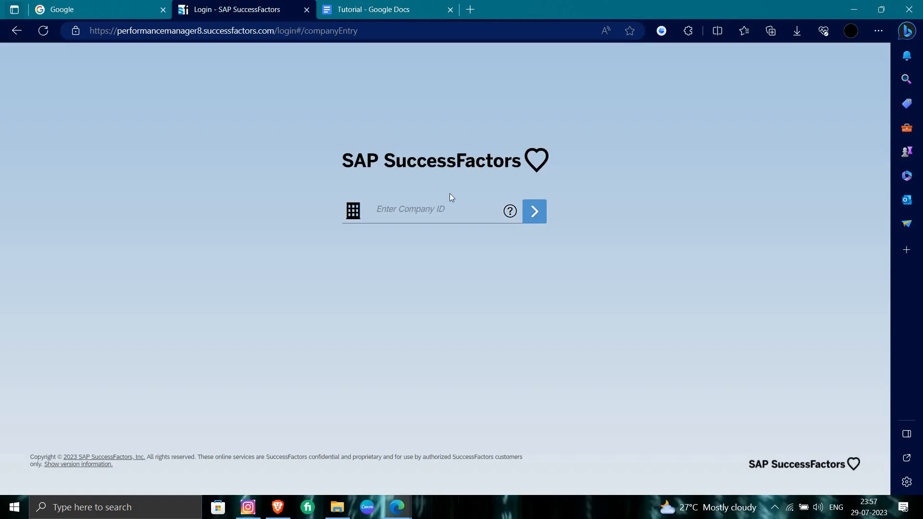
click(434, 209)
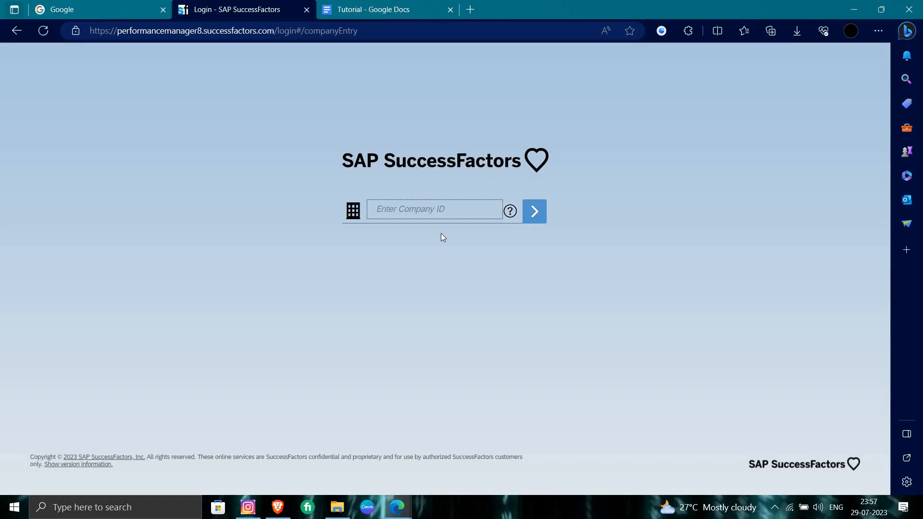
mouse_move(521, 227)
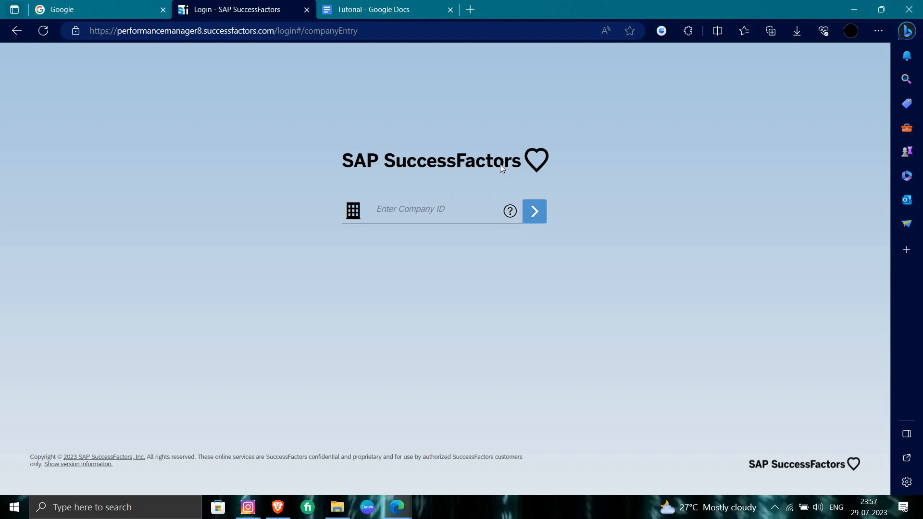
mouse_move(500, 174)
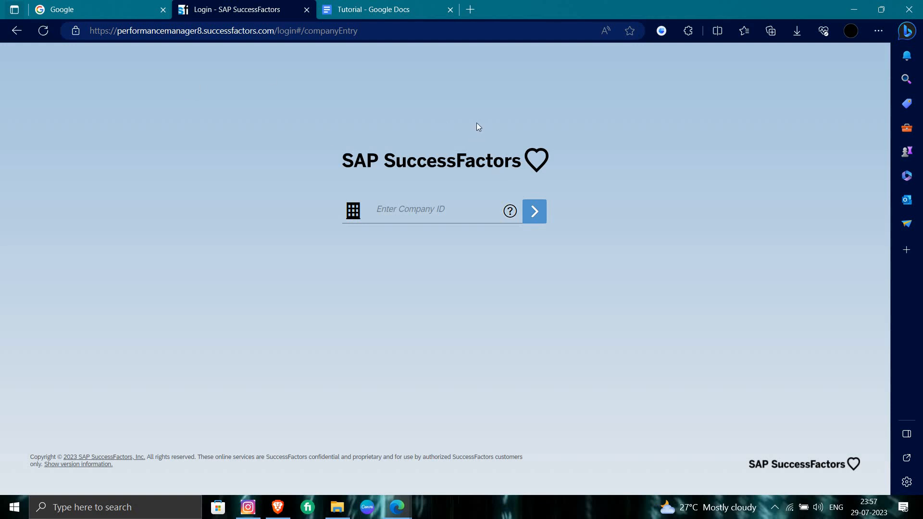
mouse_move(747, 471)
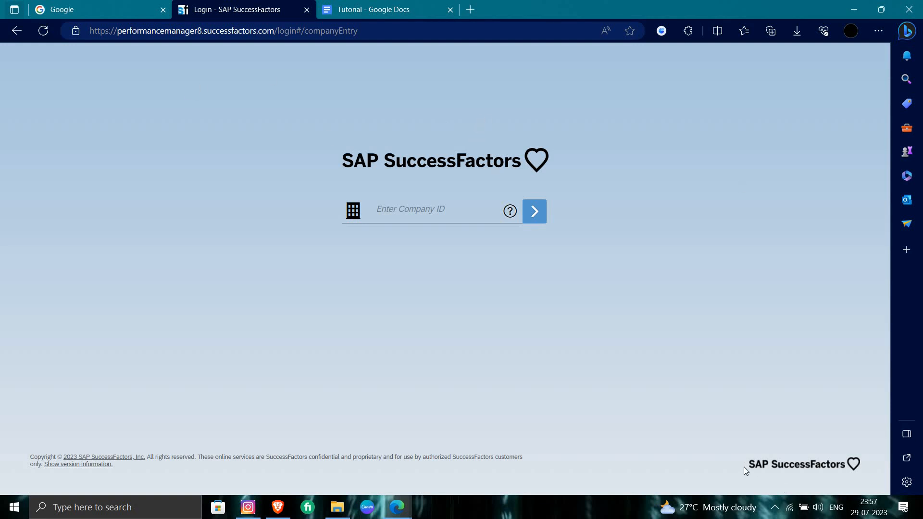
mouse_move(540, 176)
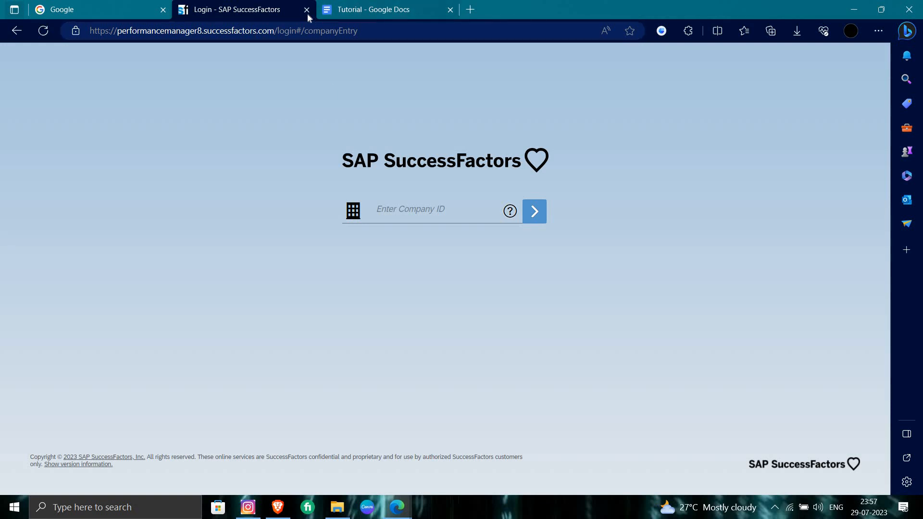
Step: Close the SuccessFactors login tab and start a new Google search
click(306, 10)
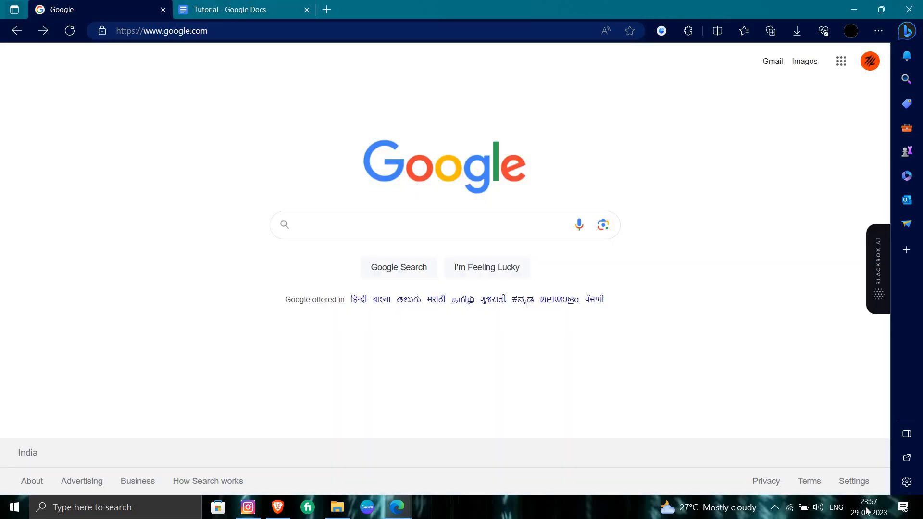
click(407, 225)
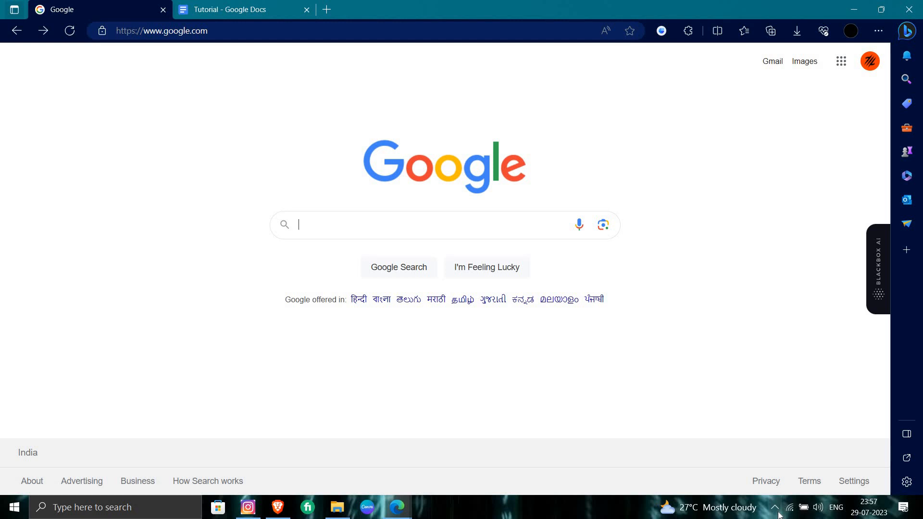